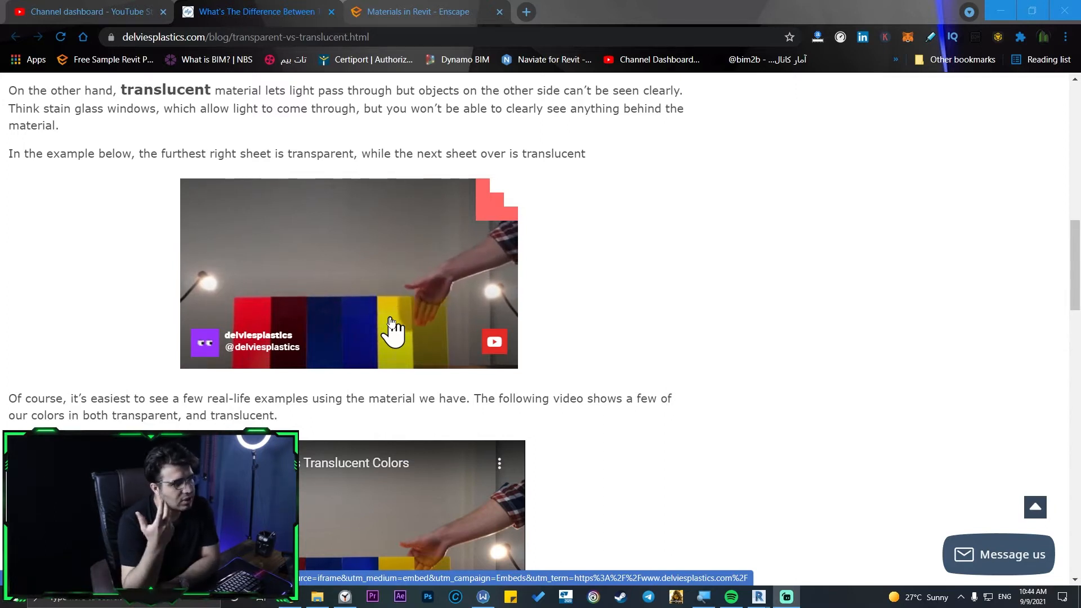
Switch to the 'Materials in Revit - Enscape' article tab in Chrome.
{"action": "left_click", "coordinate": [410, 12]}
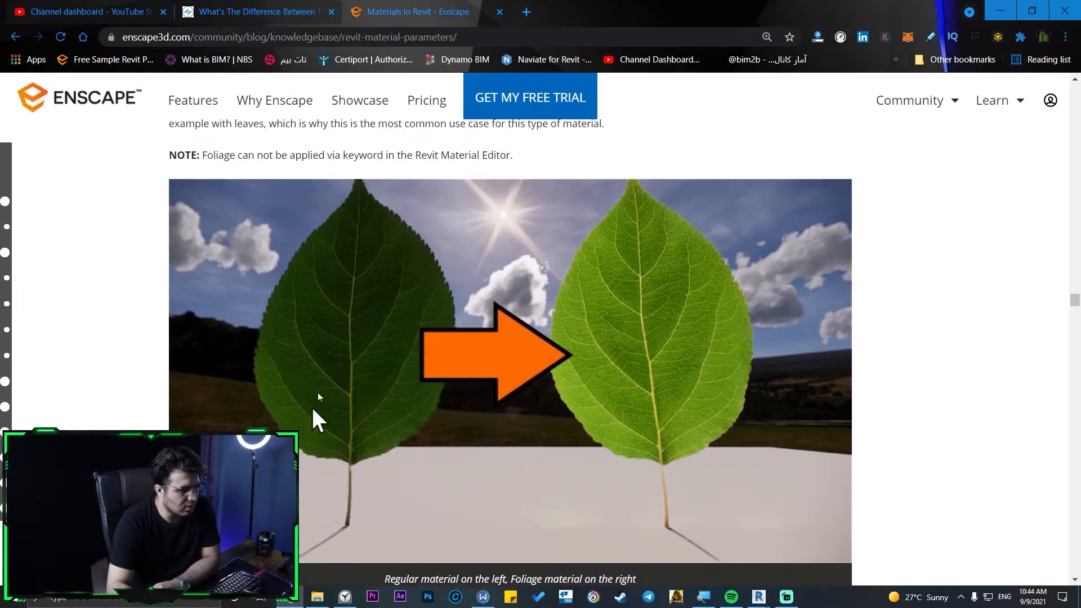
{"action": "mouse_move", "coordinate": [339, 403]}
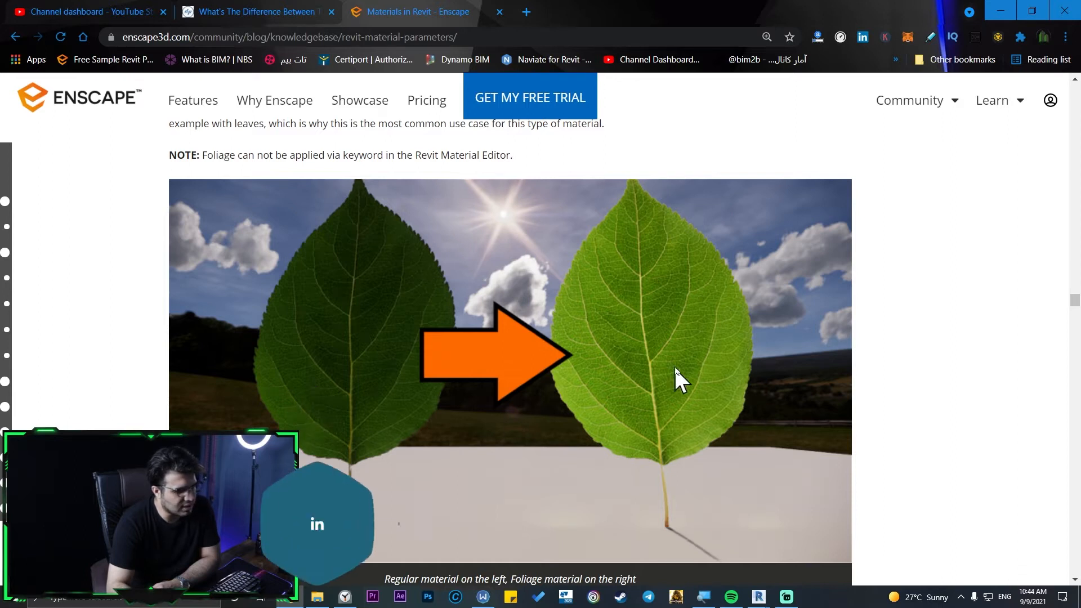
{"action": "mouse_move", "coordinate": [675, 379]}
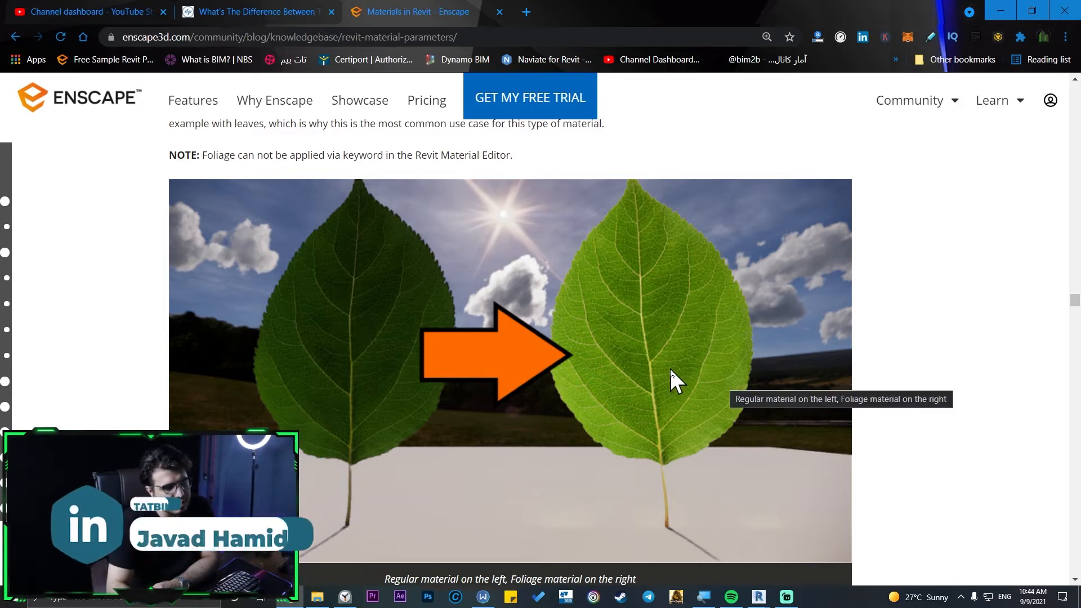
{"action": "mouse_move", "coordinate": [489, 178]}
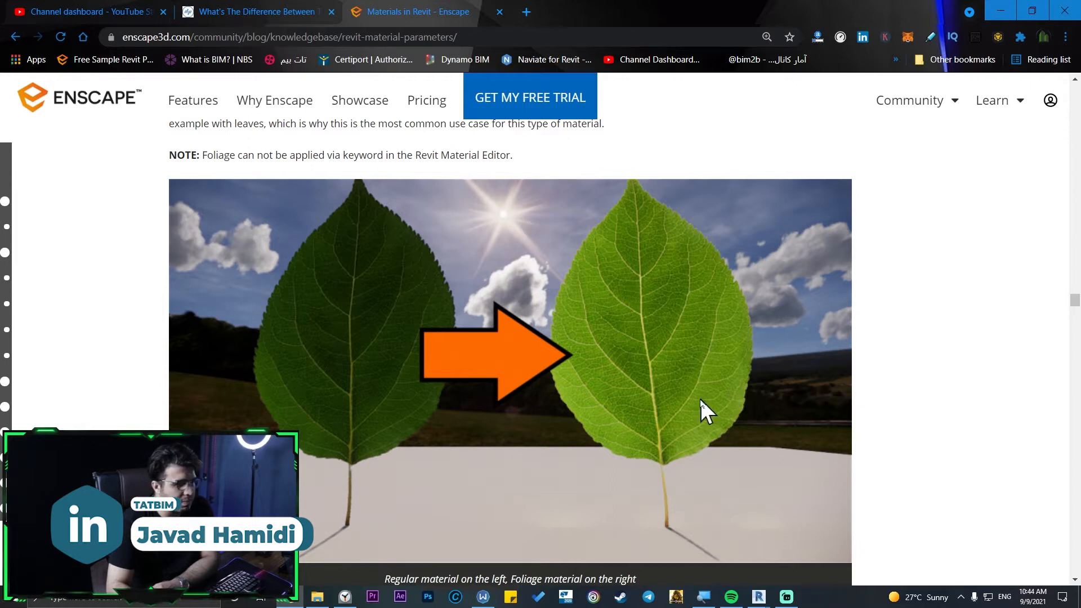
{"action": "mouse_move", "coordinate": [307, 527]}
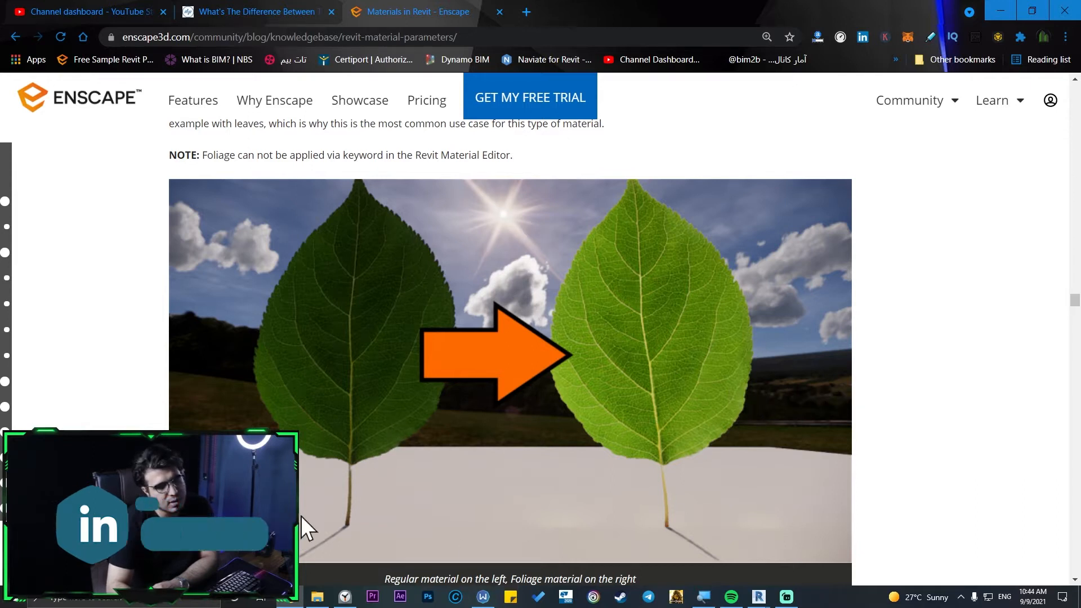
{"action": "mouse_move", "coordinate": [555, 304]}
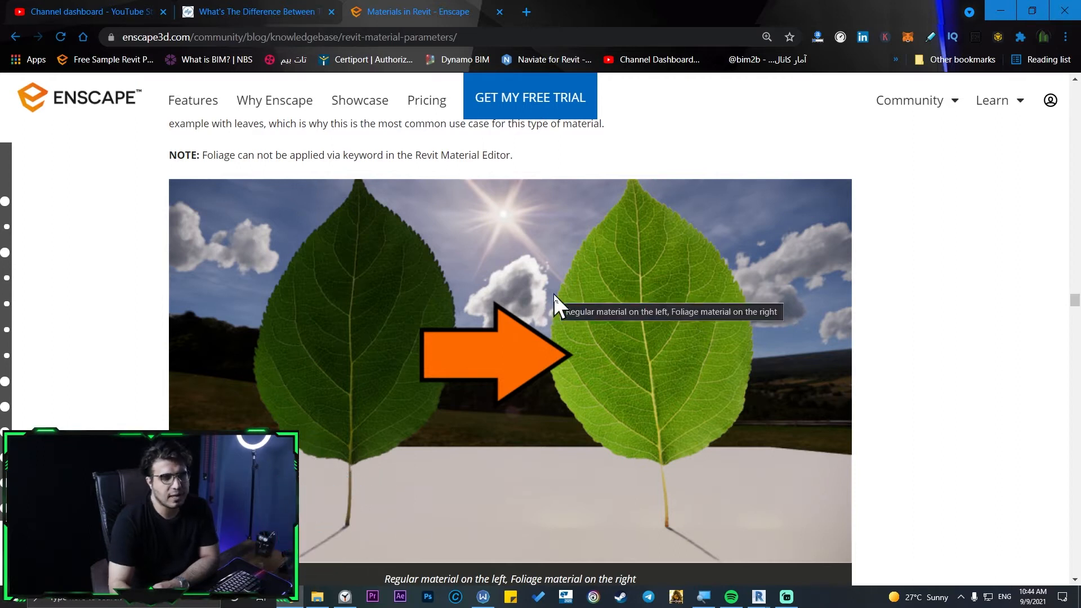
{"action": "mouse_move", "coordinate": [516, 229]}
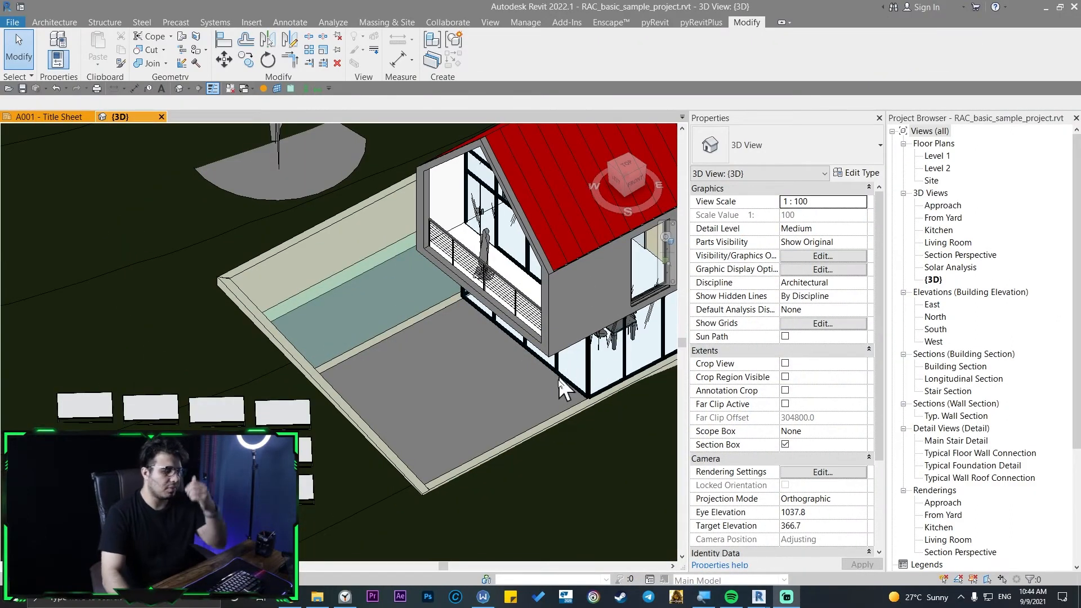
{"action": "mouse_move", "coordinate": [542, 445]}
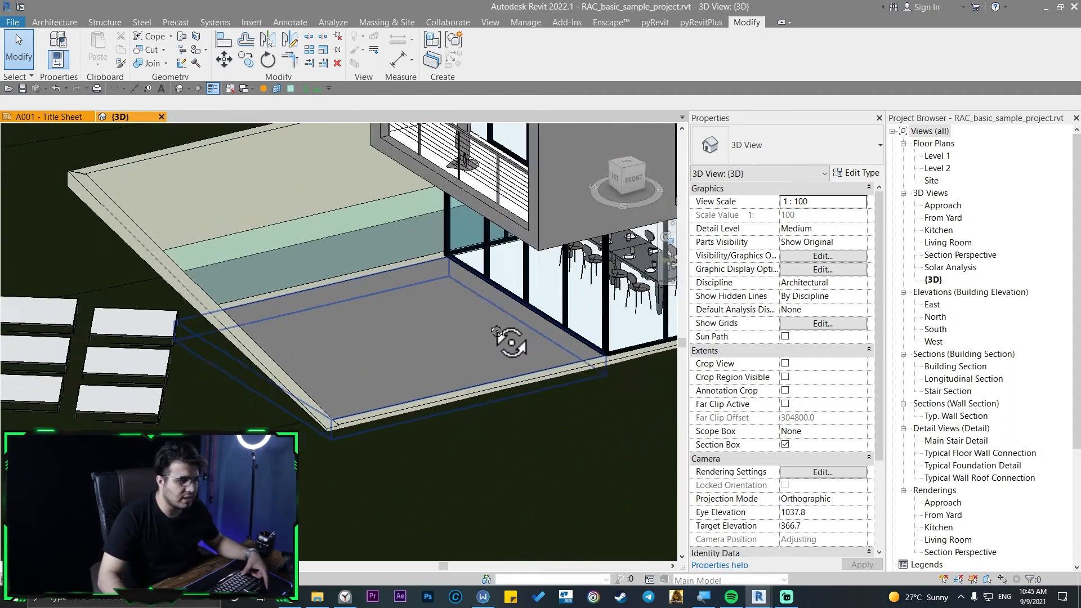
Start a new In-Place Mass from the Massing & Site tools.
{"action": "left_click", "coordinate": [386, 22]}
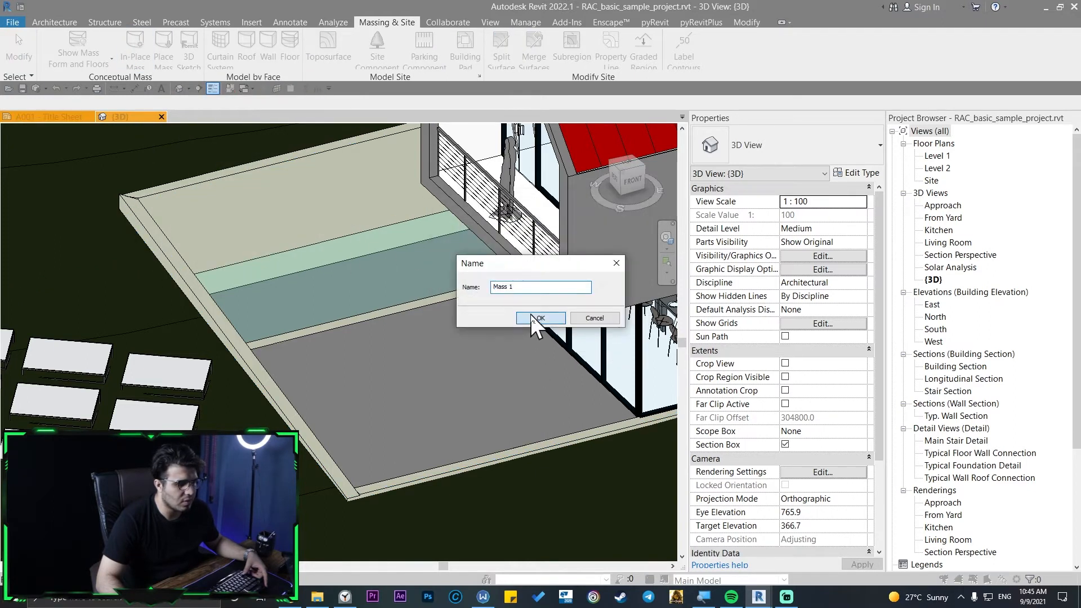
Accept the name Mass 1 and draw model lines on the patio floor.
{"action": "left_click", "coordinate": [540, 317]}
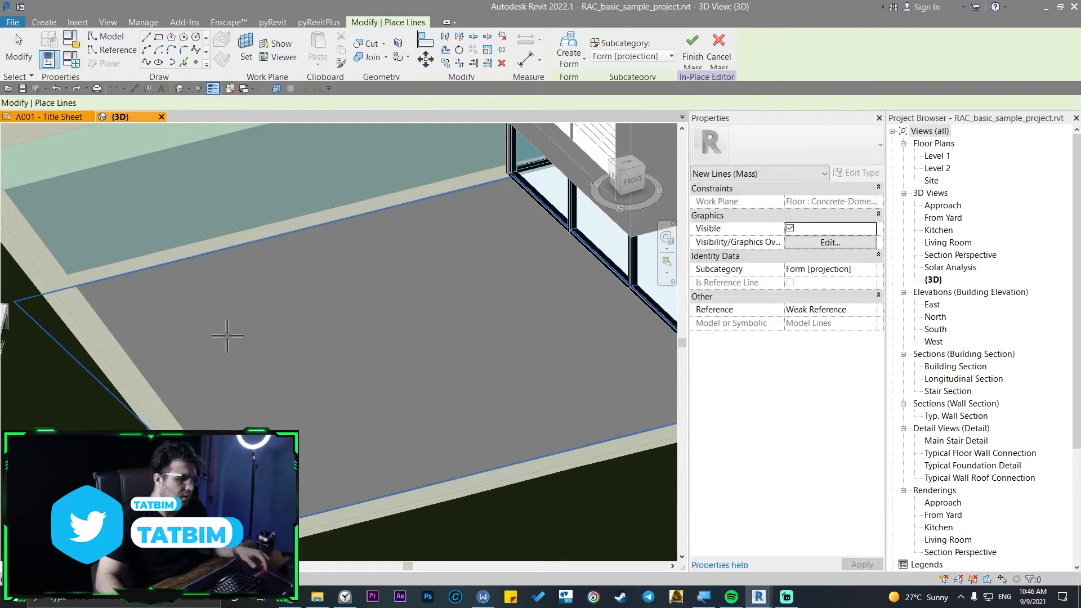
{"action": "left_click", "coordinate": [107, 36]}
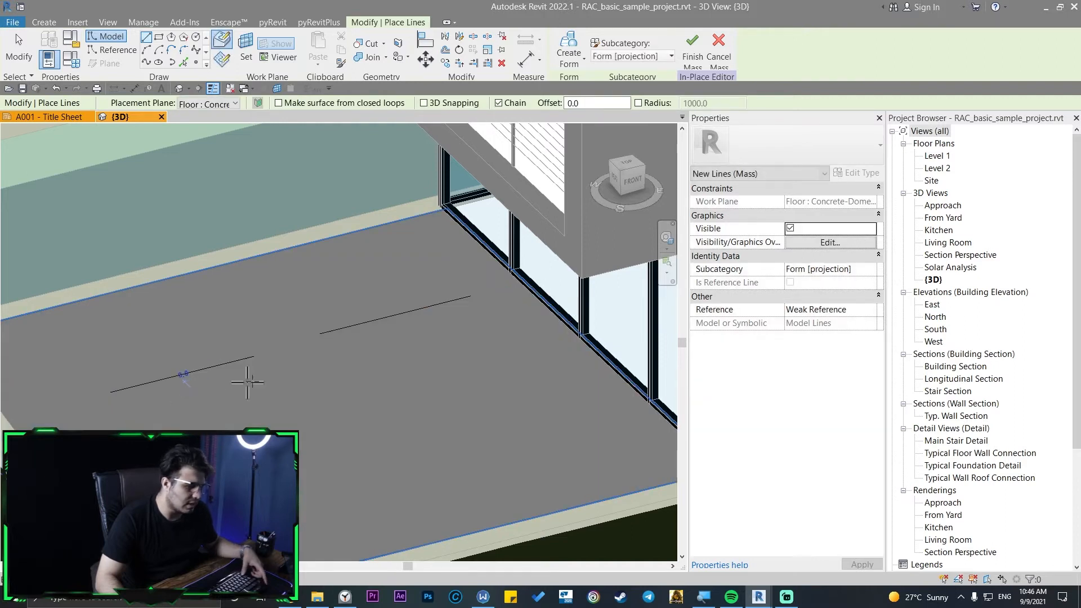
{"action": "key", "text": "Escape"}
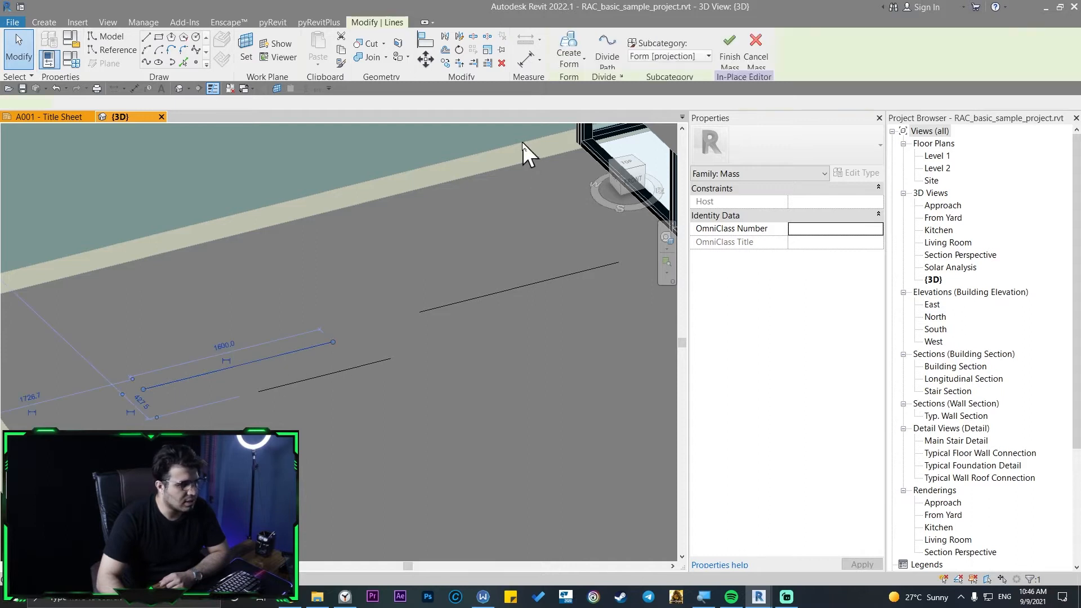
Extrude the floor lines into upright solid panel forms and finish the mass.
{"action": "left_click", "coordinate": [569, 49]}
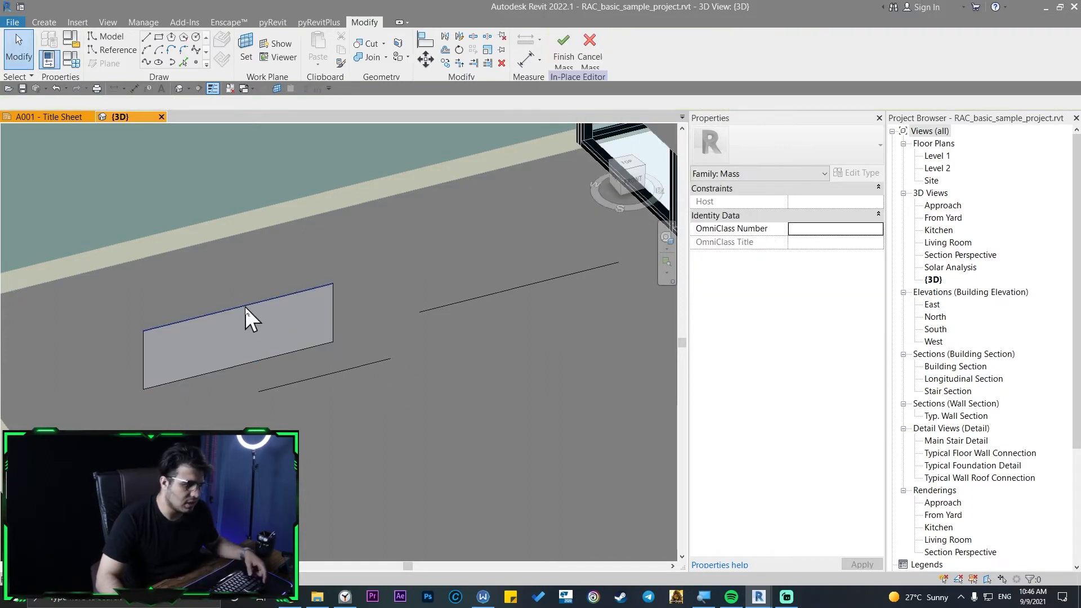
{"action": "left_click", "coordinate": [238, 325]}
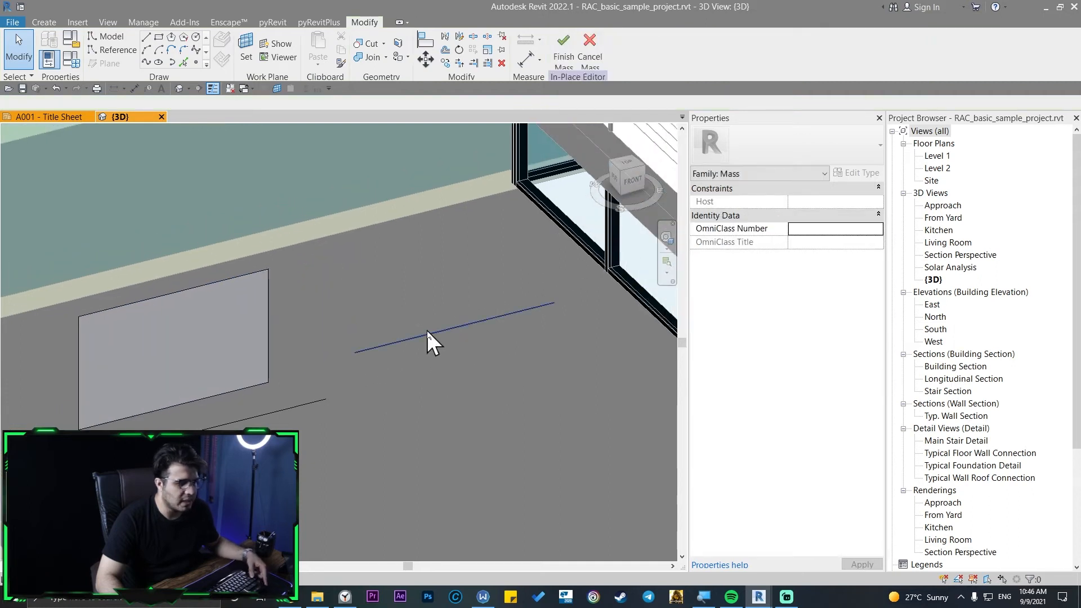
{"action": "left_click", "coordinate": [451, 324]}
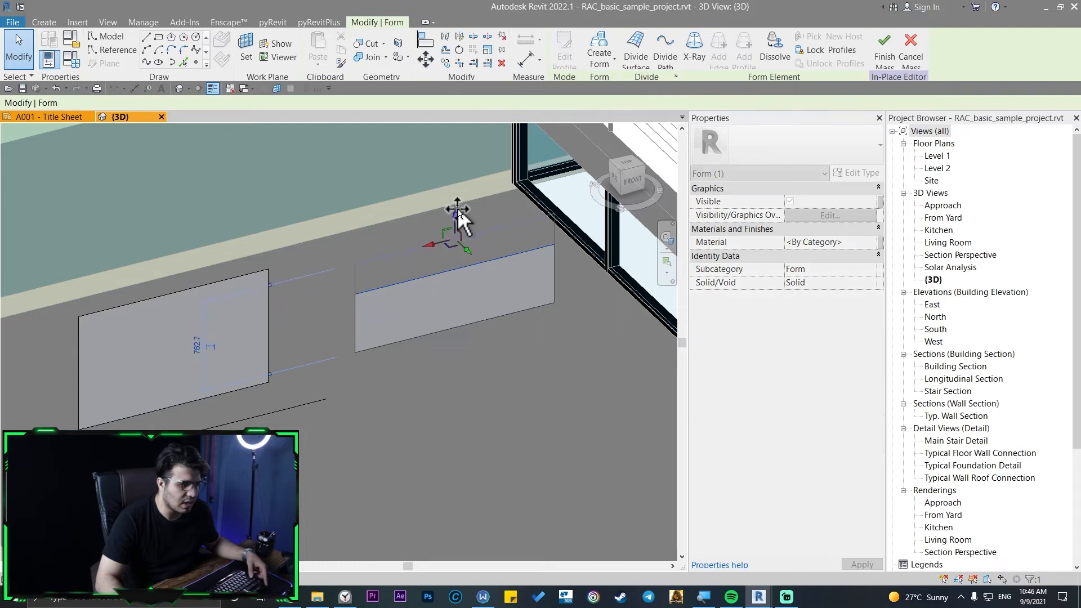
{"action": "left_click", "coordinate": [453, 311]}
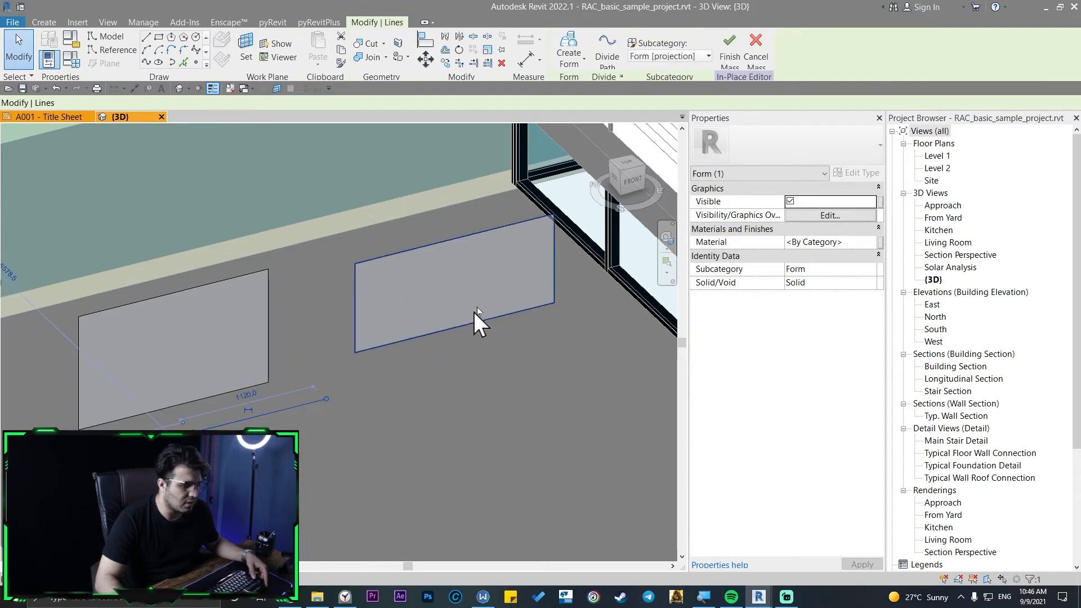
{"action": "left_click", "coordinate": [363, 438]}
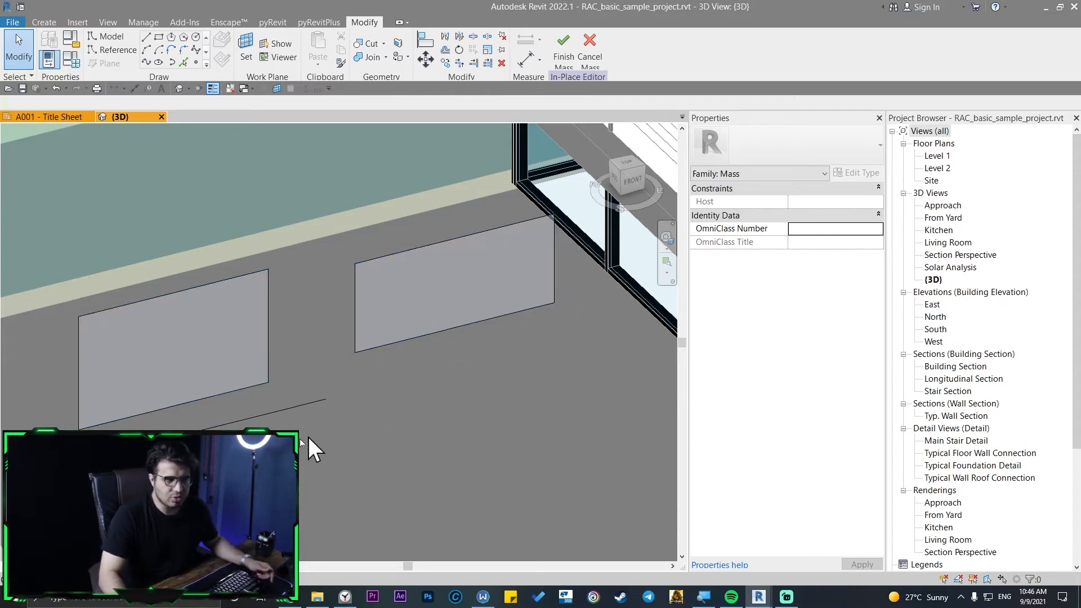
{"action": "mouse_move", "coordinate": [331, 510]}
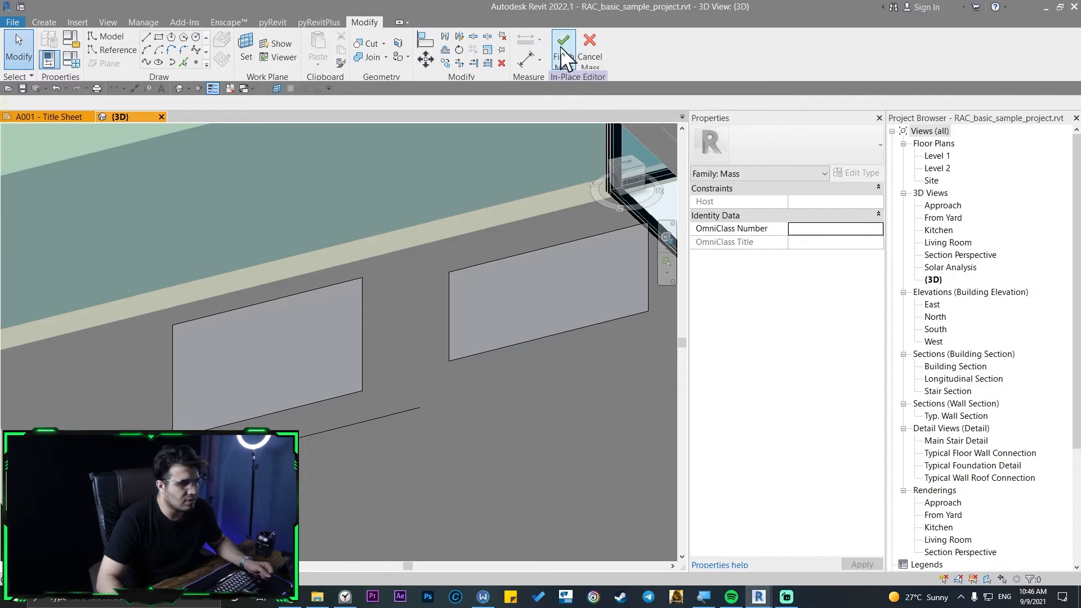
{"action": "left_click", "coordinate": [562, 51]}
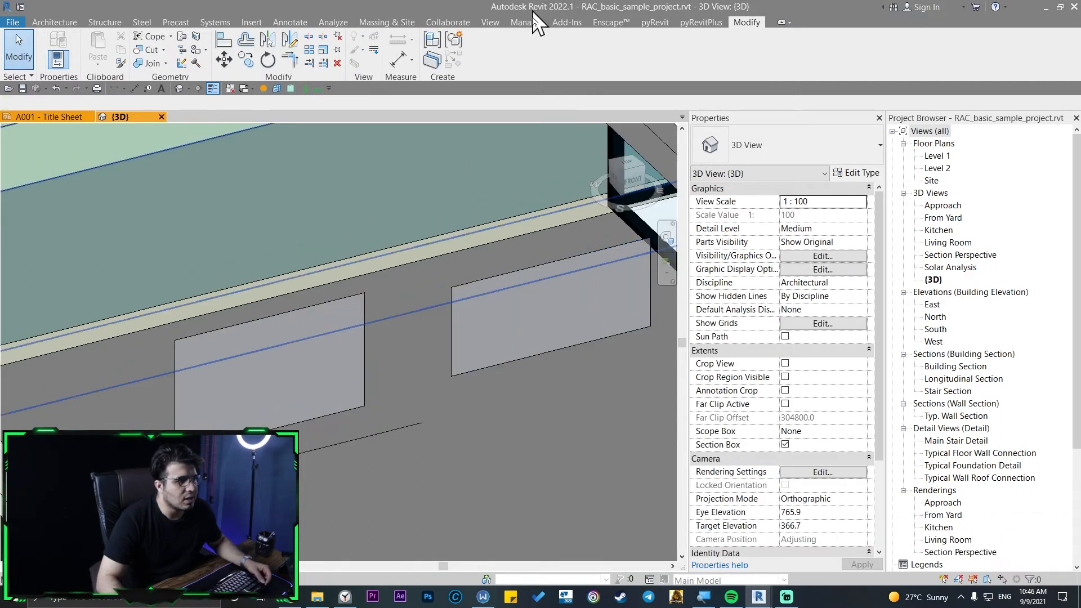
{"action": "left_click", "coordinate": [526, 22]}
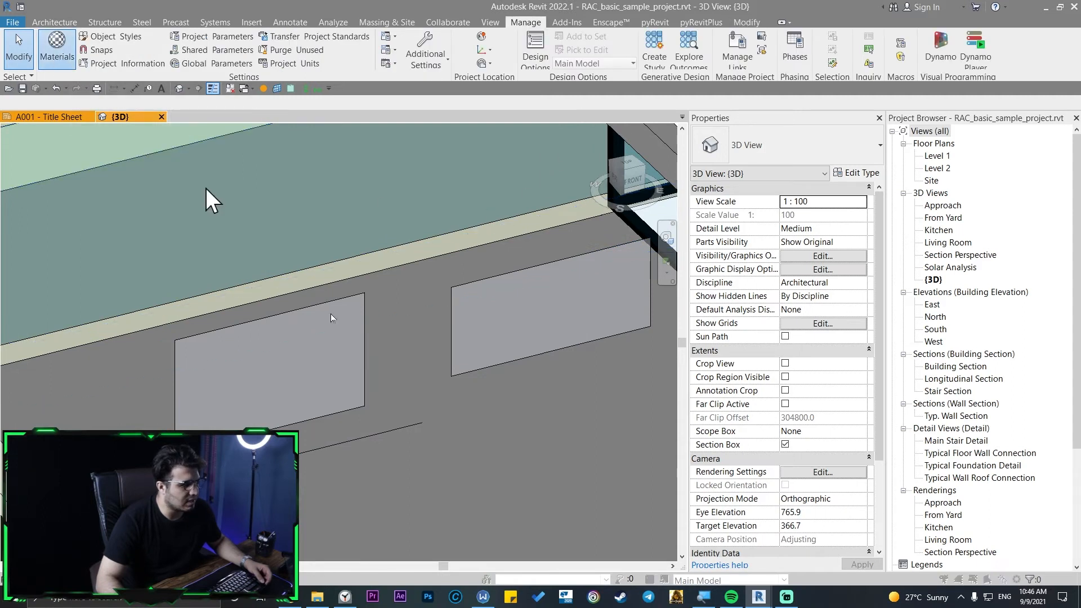
Review the green TAT-1 and TAT-2 materials (RGB 124 252 0) in the Material Browser.
{"action": "left_click", "coordinate": [56, 48]}
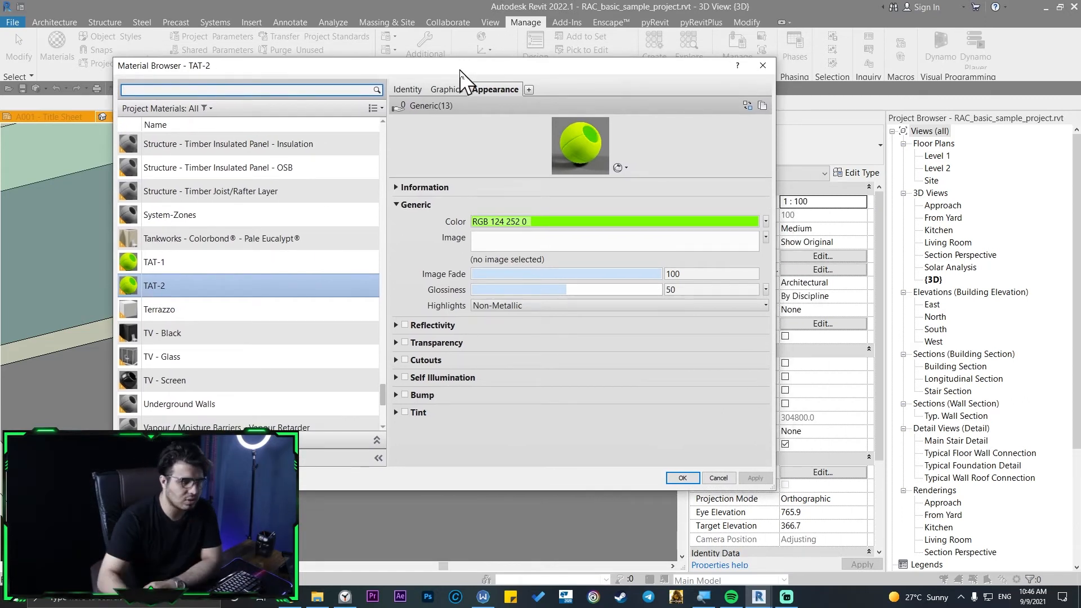
{"action": "mouse_move", "coordinate": [402, 246]}
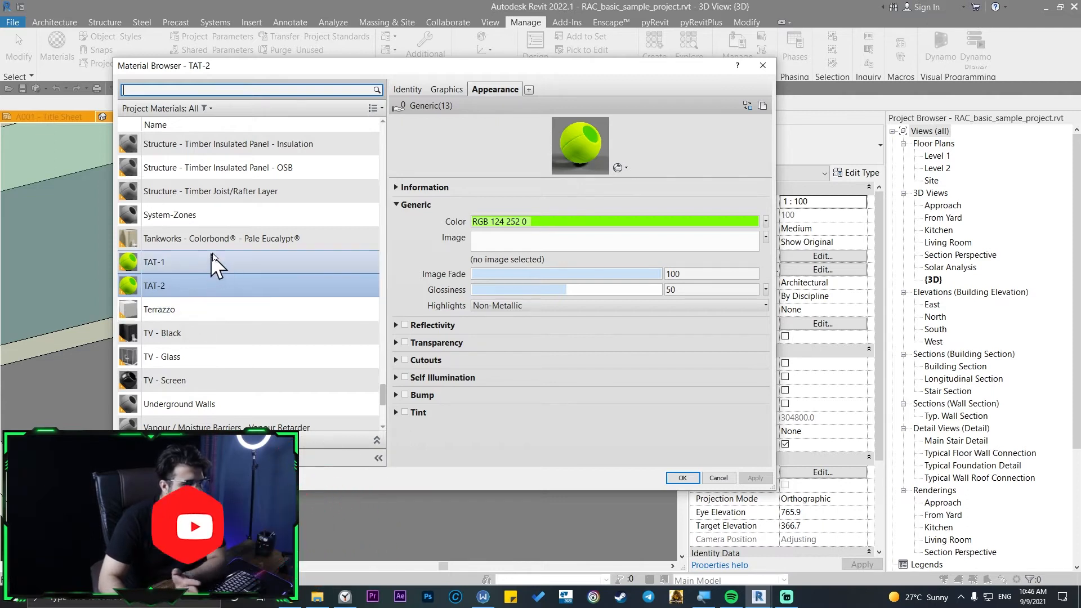
{"action": "mouse_move", "coordinate": [290, 268]}
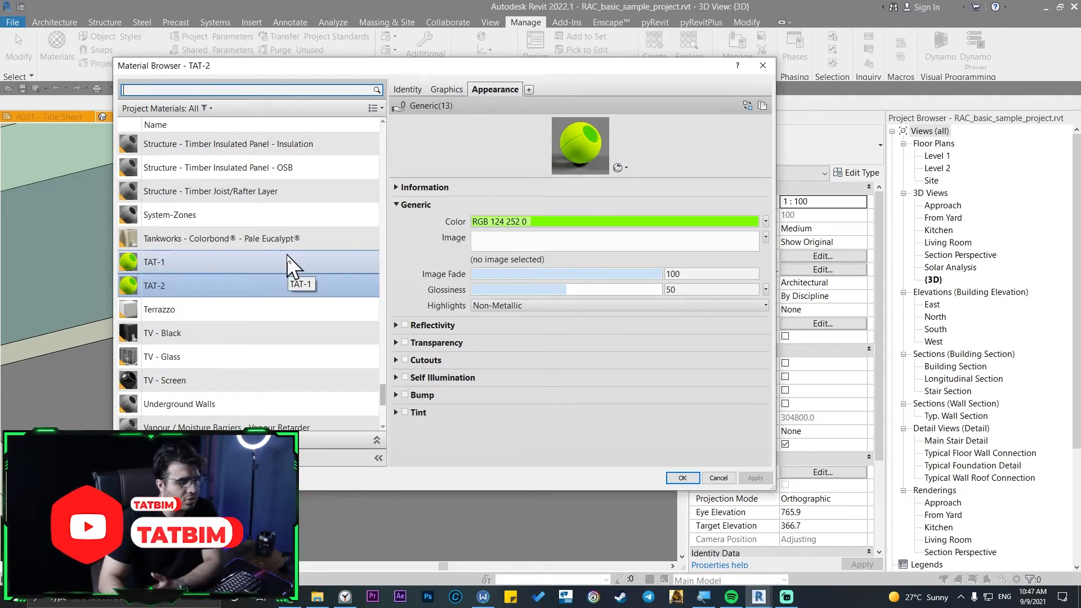
{"action": "left_click", "coordinate": [154, 262]}
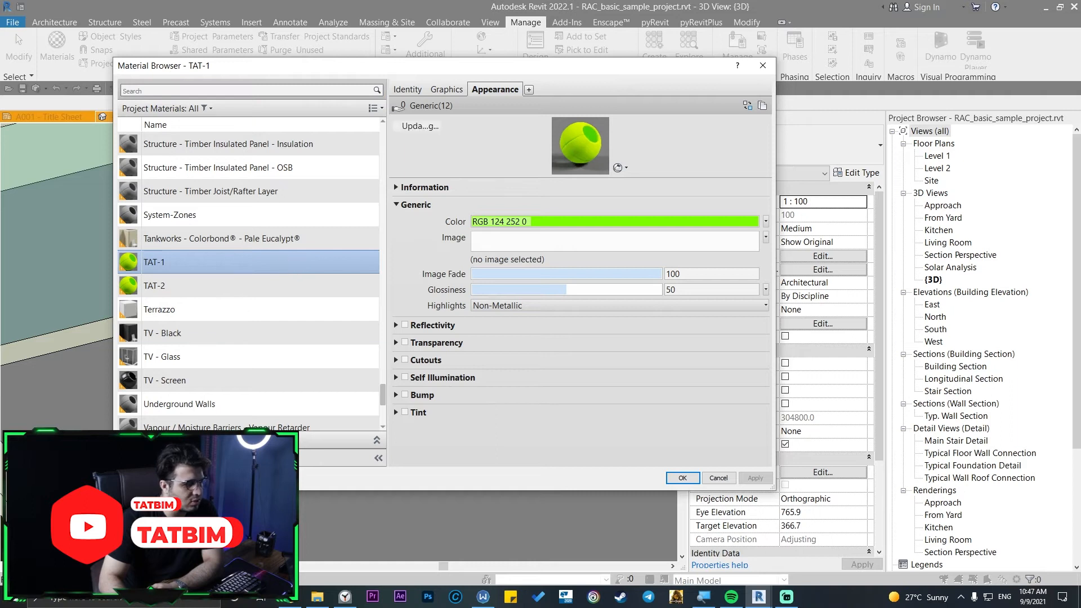
{"action": "mouse_move", "coordinate": [209, 323]}
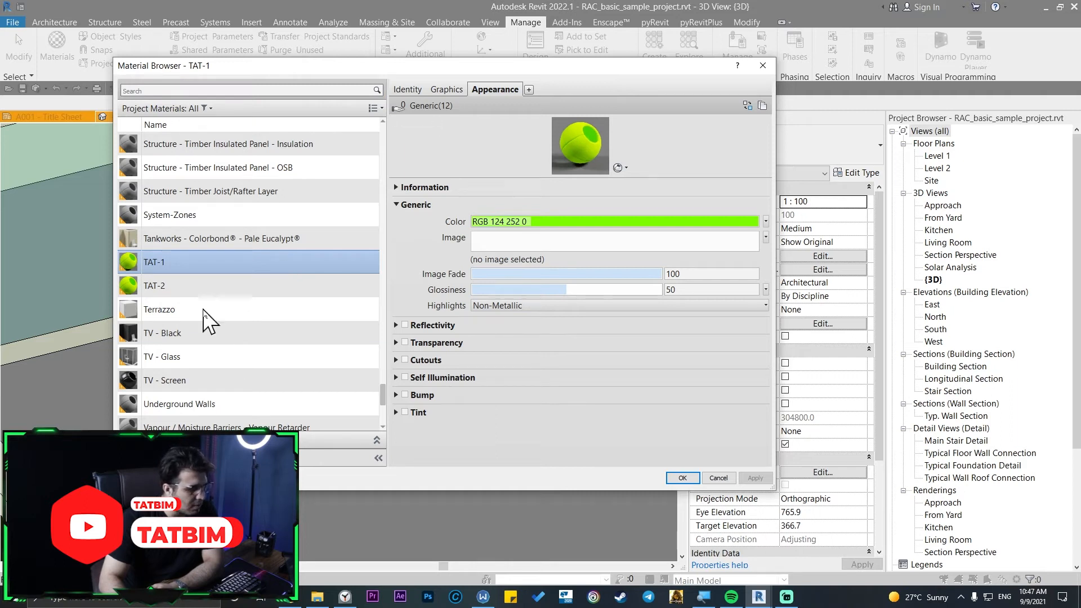
{"action": "mouse_move", "coordinate": [610, 221]}
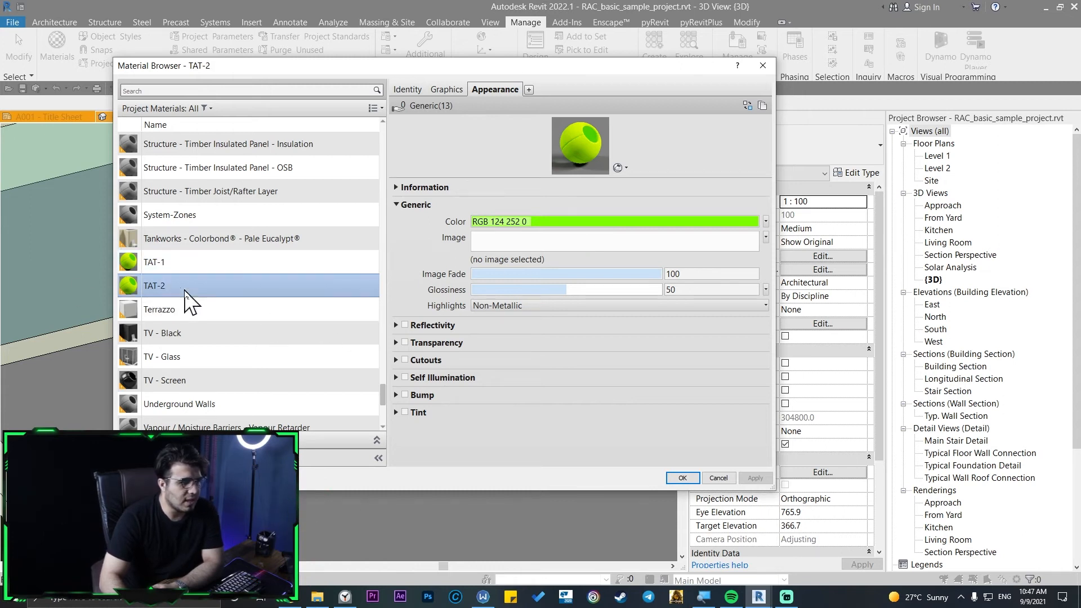
{"action": "left_click", "coordinate": [154, 261]}
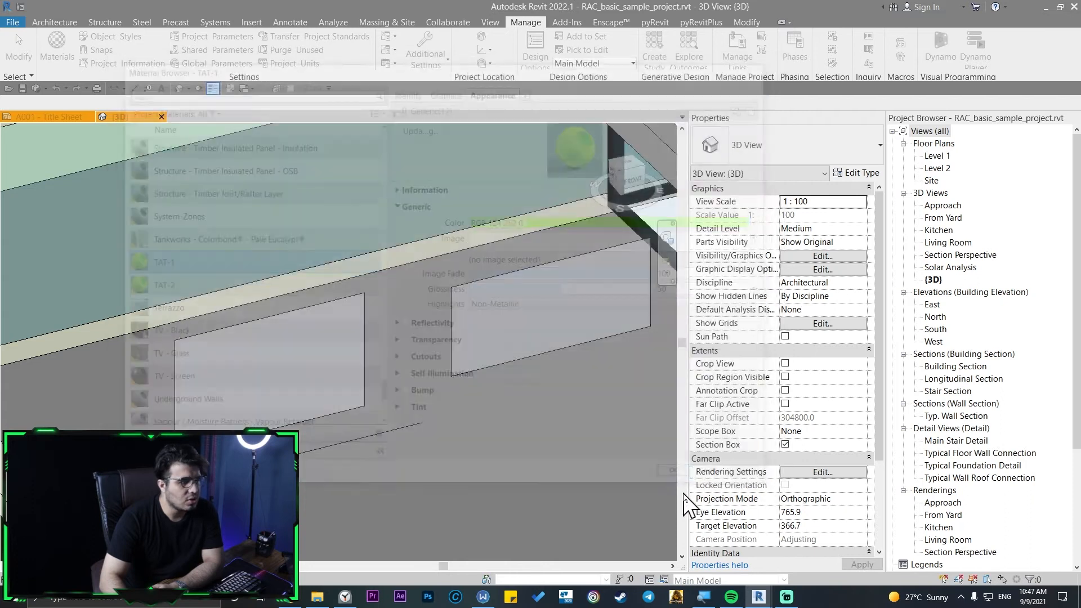
In the Enscape Material Editor, set TAT-1 to Foliage and confirm TAT-2 is Generic.
{"action": "left_click", "coordinate": [609, 22]}
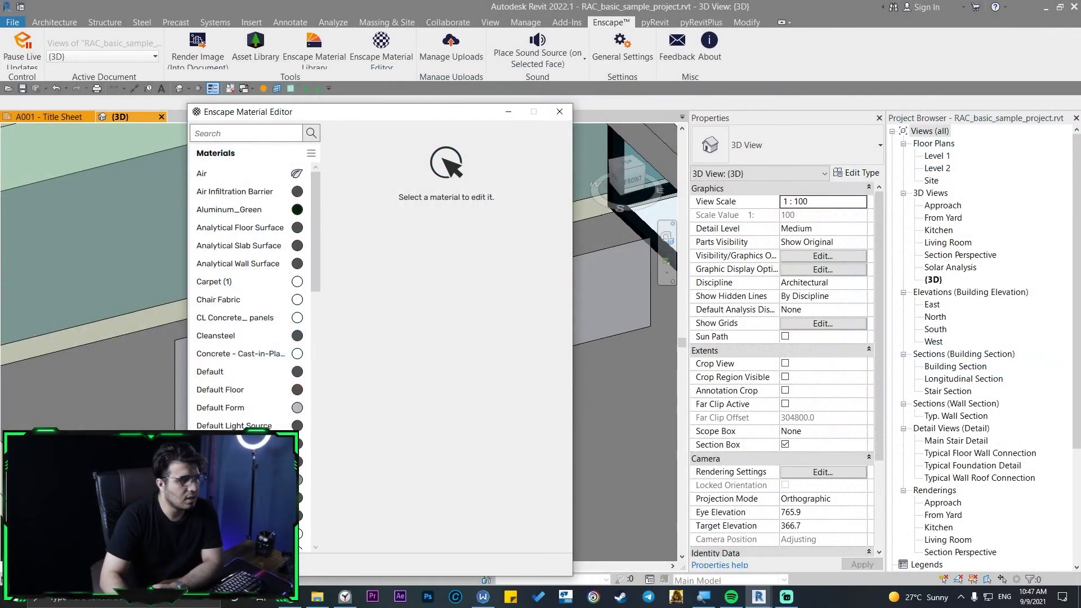
{"action": "left_click_drag", "start_coordinate": [359, 111], "coordinate": [445, 111]}
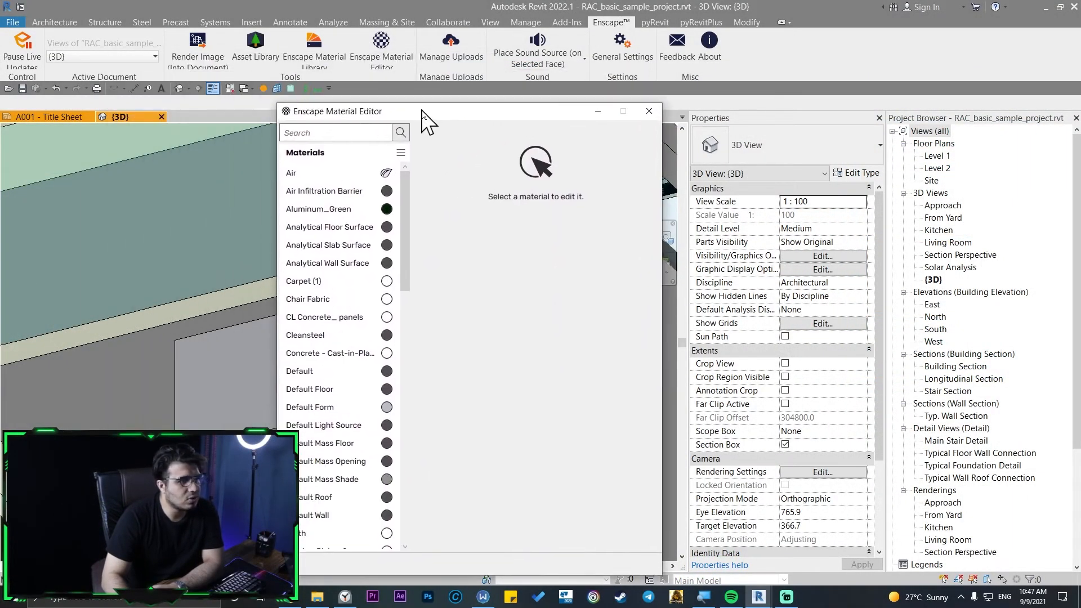
{"action": "left_click", "coordinate": [334, 132]}
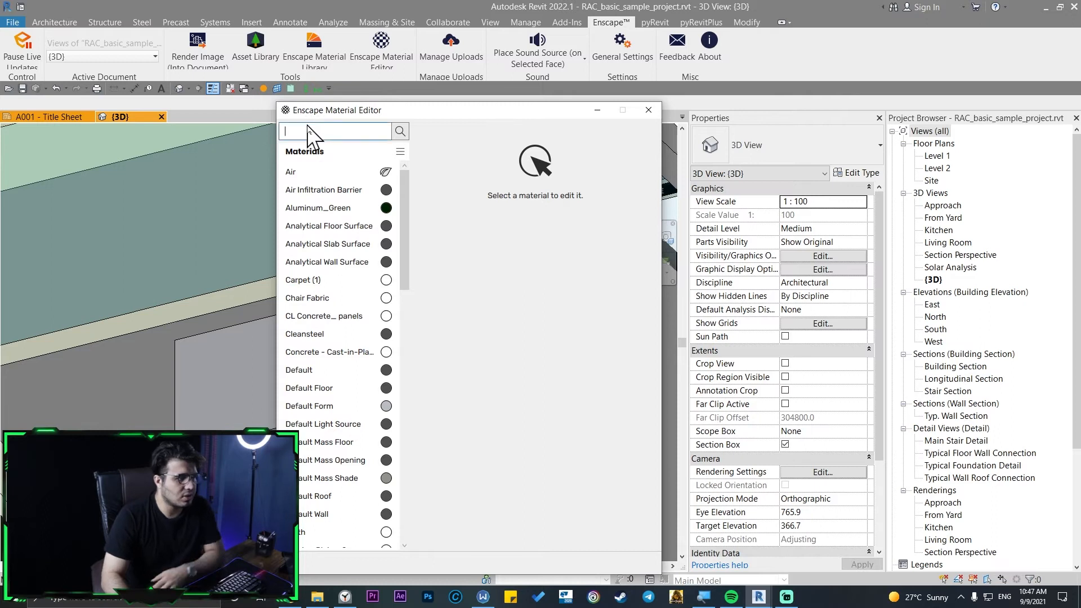
{"action": "type", "text": "TATR"}
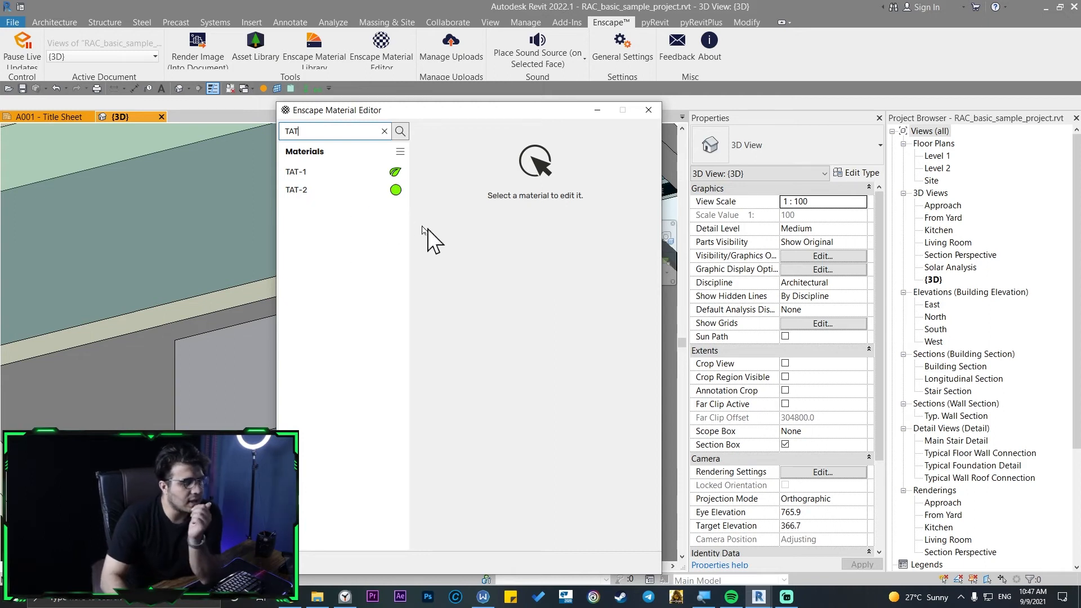
{"action": "left_click", "coordinate": [297, 171]}
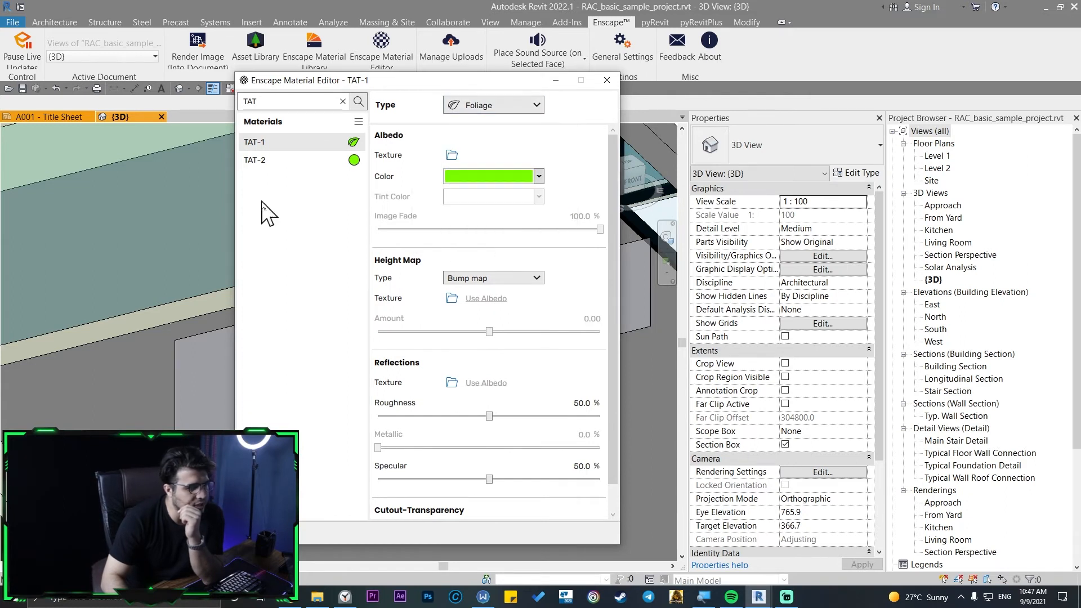
{"action": "left_click", "coordinate": [255, 159]}
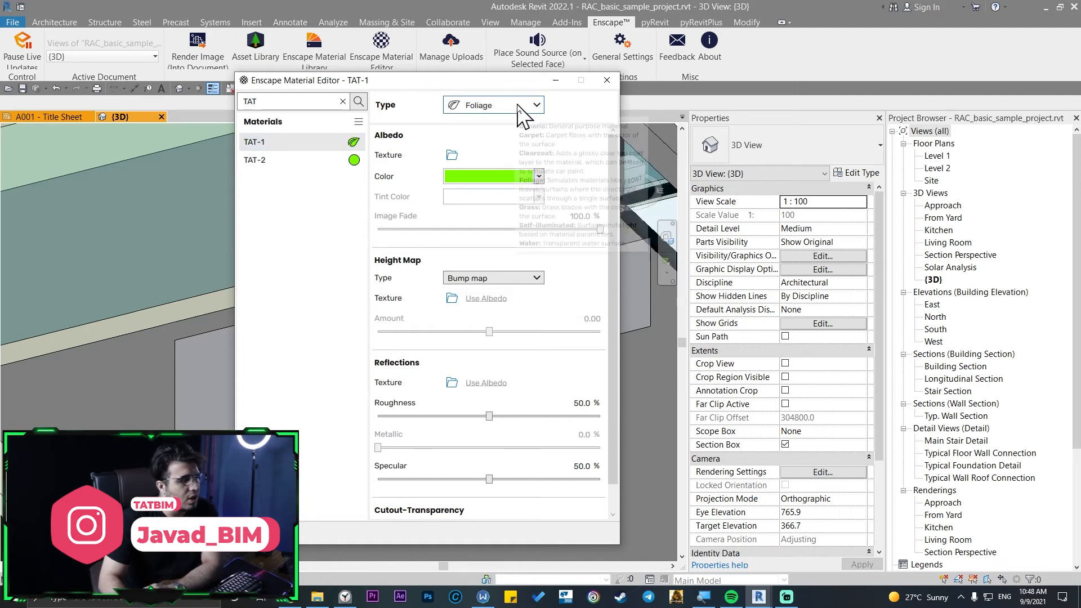
{"action": "mouse_move", "coordinate": [511, 110]}
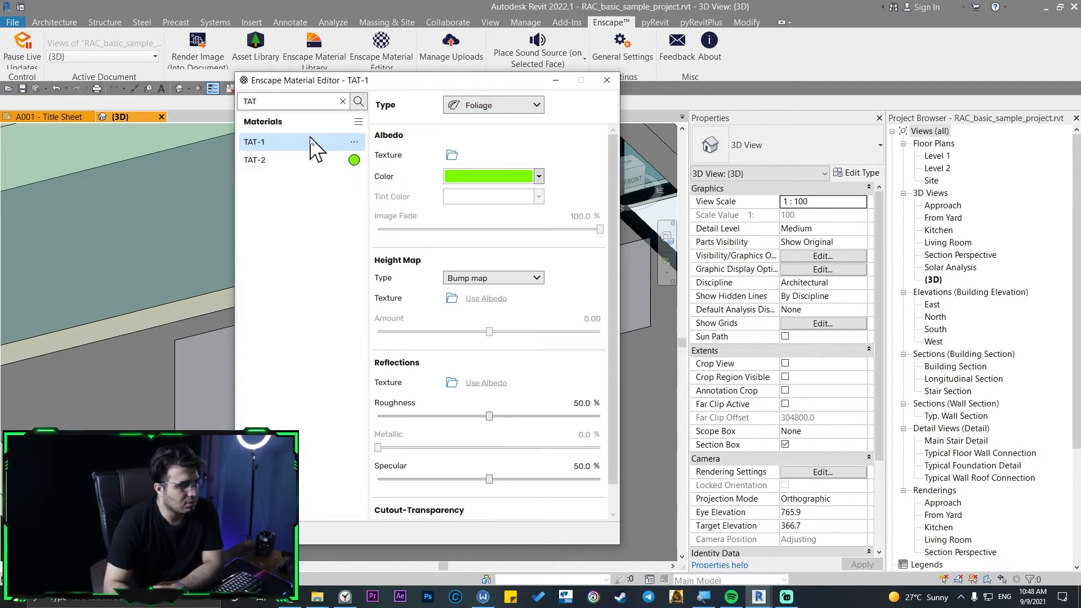
{"action": "left_click", "coordinate": [283, 159]}
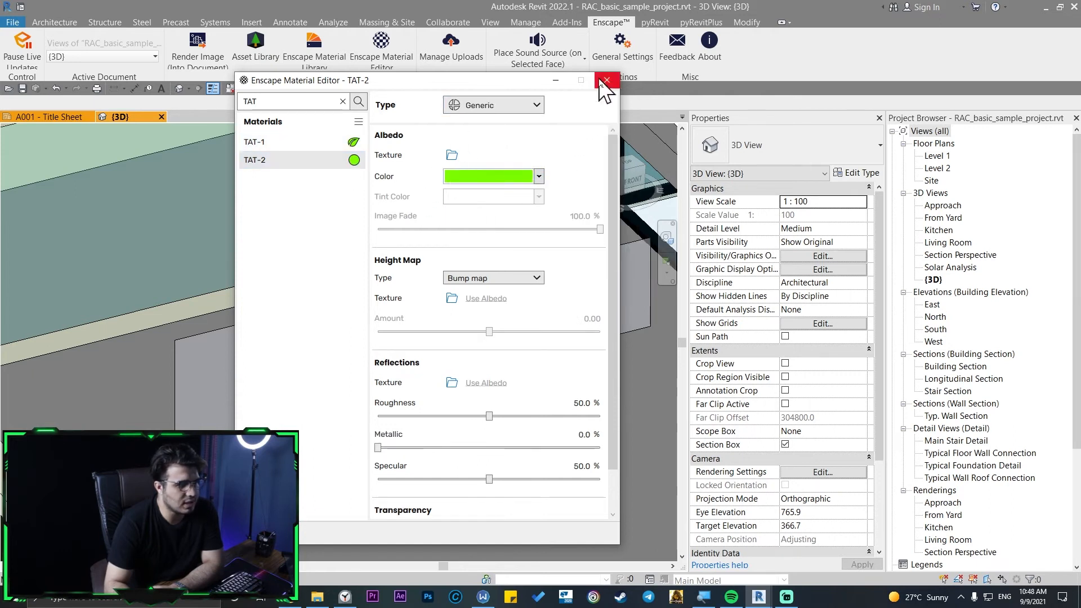
Assign the TAT-1 material to the selected left panel.
{"action": "left_click", "coordinate": [605, 80]}
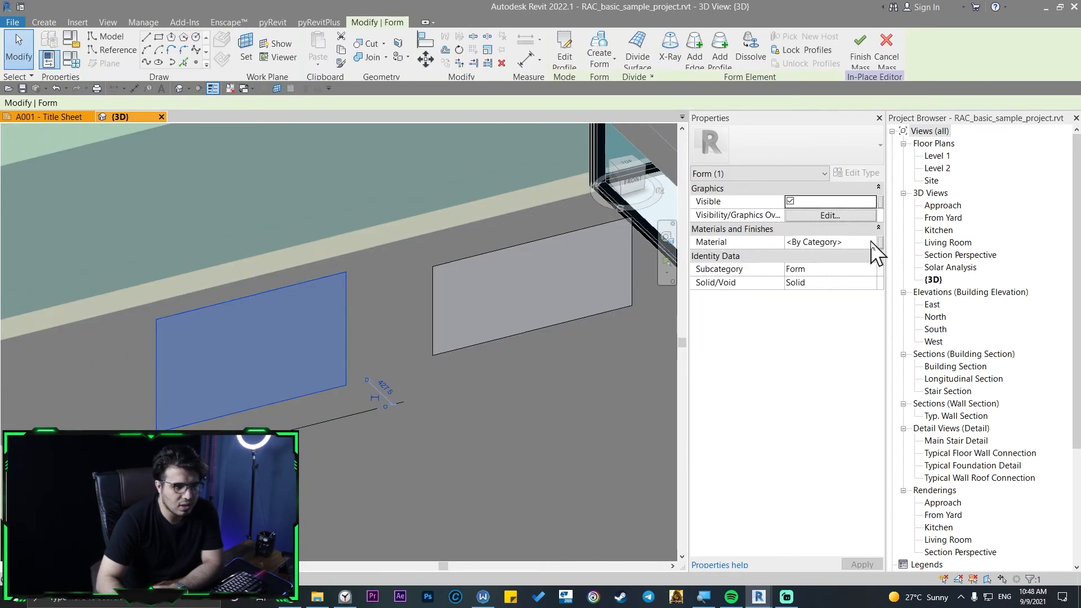
{"action": "left_click", "coordinate": [878, 242]}
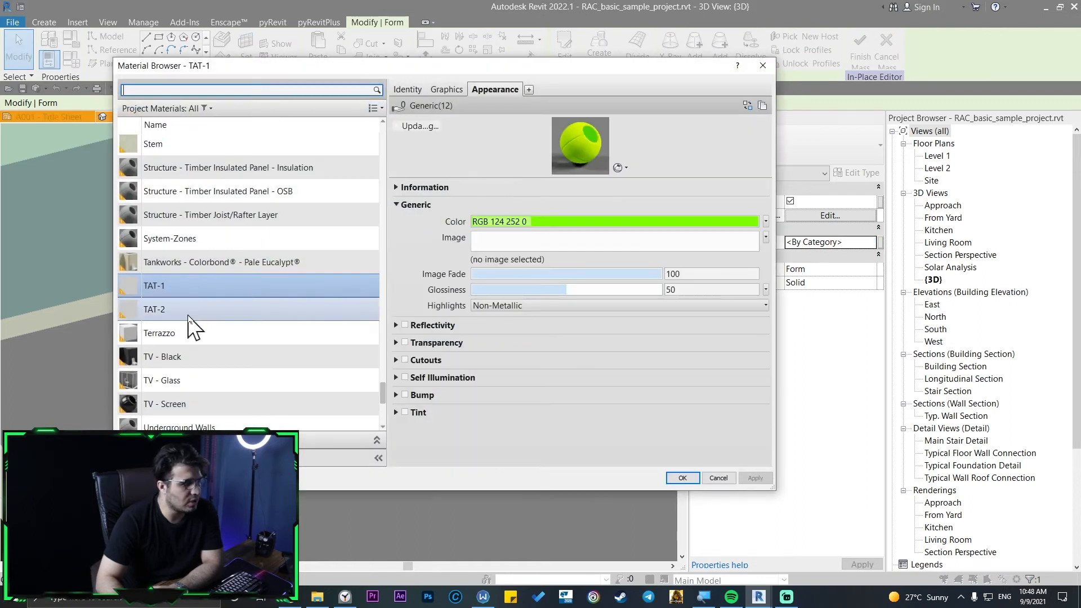
{"action": "left_click", "coordinate": [682, 478]}
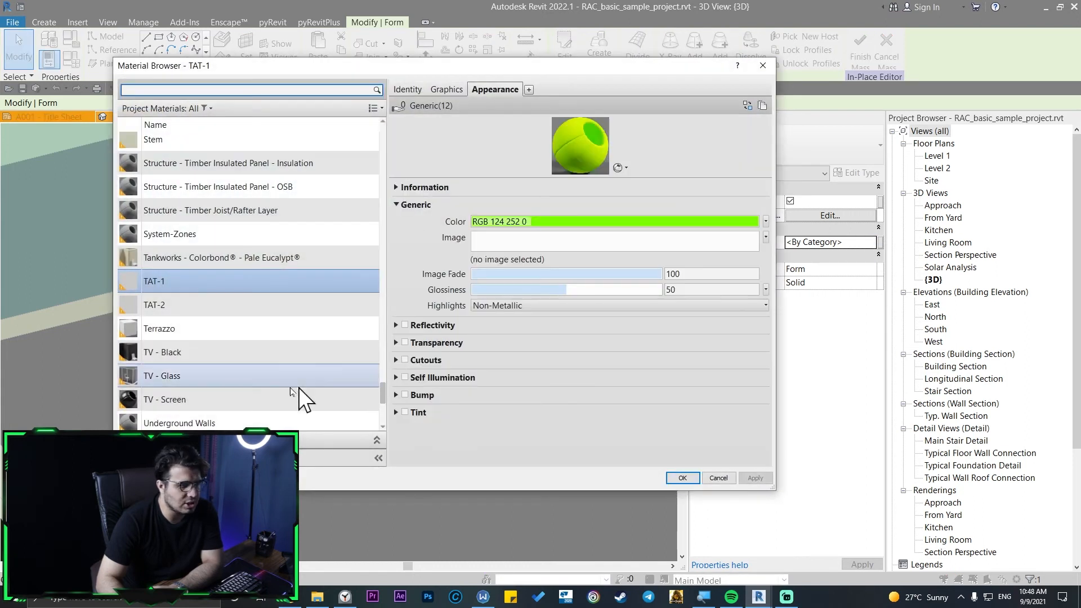
{"action": "left_click", "coordinate": [681, 478]}
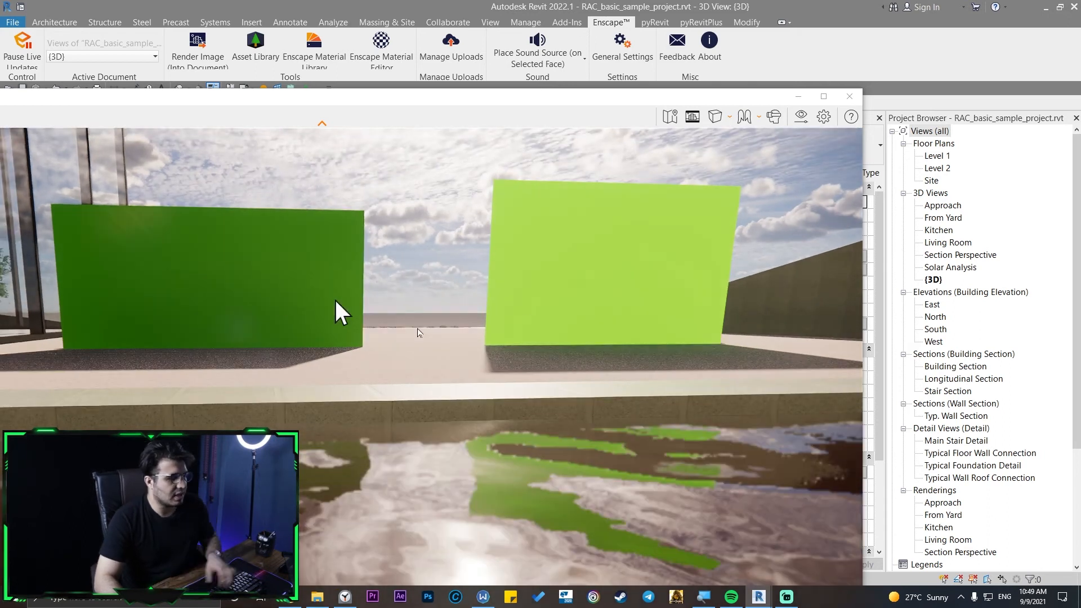
{"action": "mouse_move", "coordinate": [666, 383]}
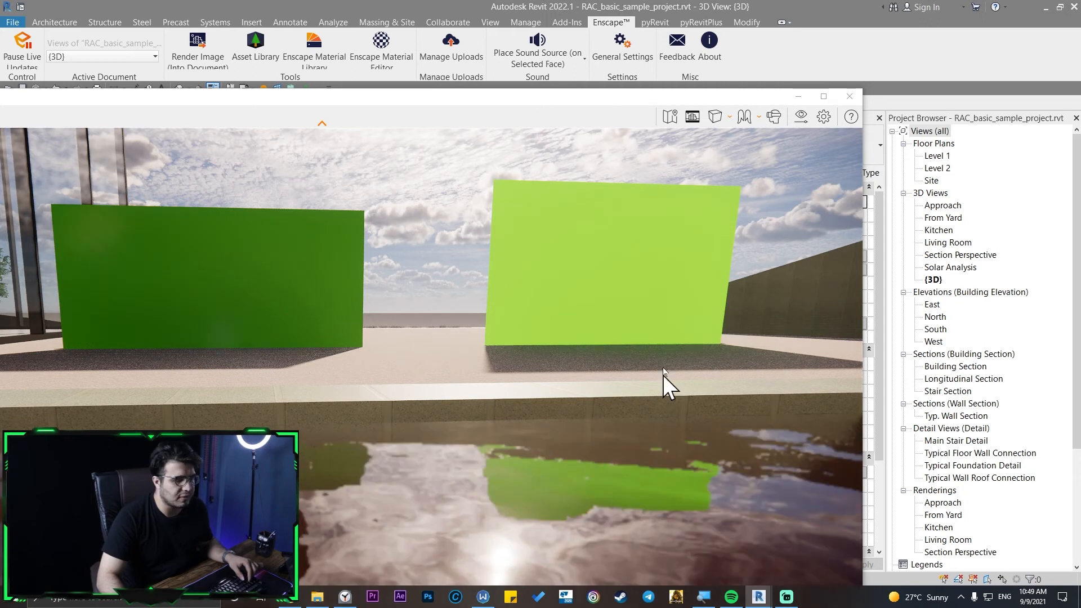
{"action": "mouse_move", "coordinate": [641, 251]}
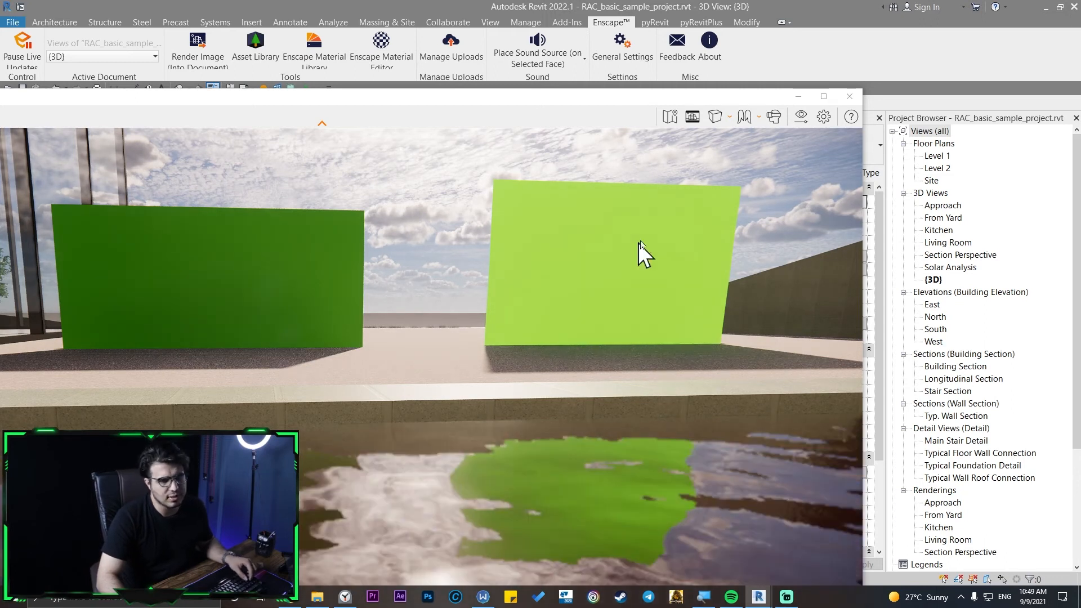
{"action": "mouse_move", "coordinate": [176, 328]}
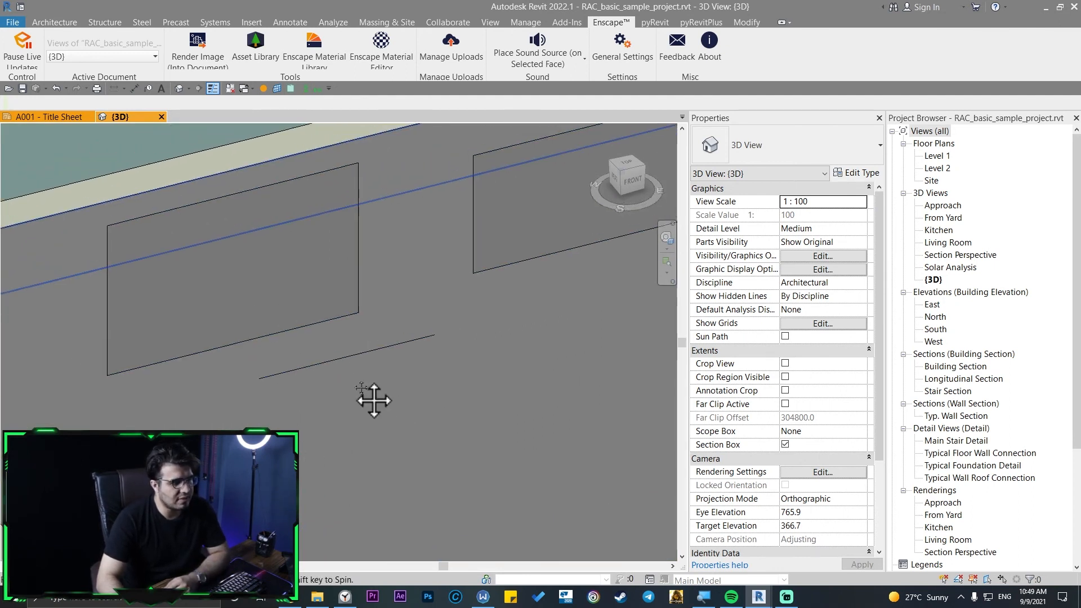
Edit the mass and set the copied middle panel's material to TAT-2.
{"action": "left_click", "coordinate": [230, 276]}
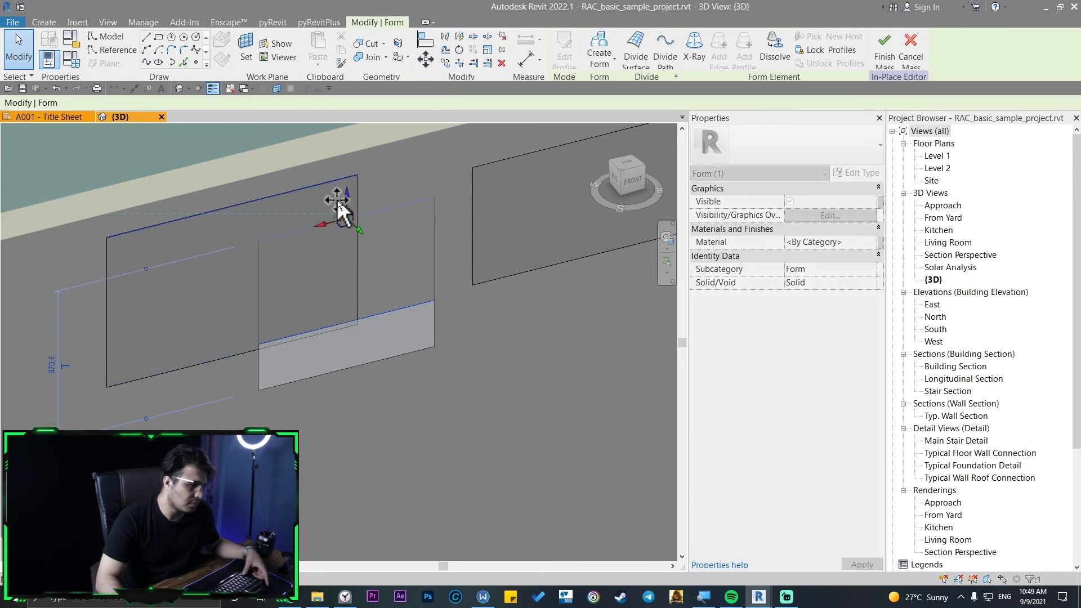
{"action": "left_click", "coordinate": [338, 276]}
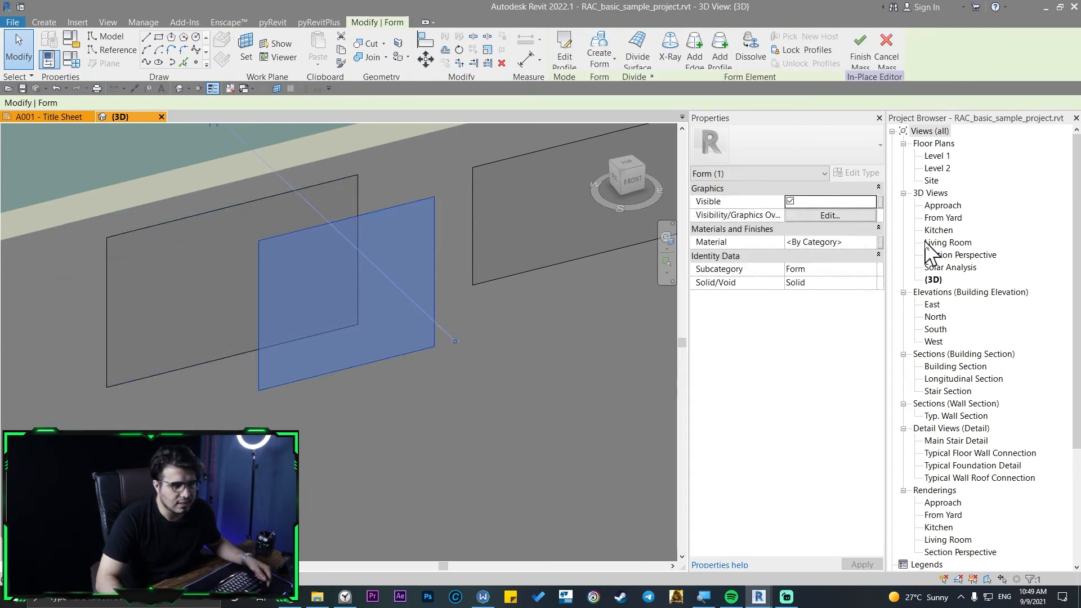
{"action": "left_click", "coordinate": [872, 242]}
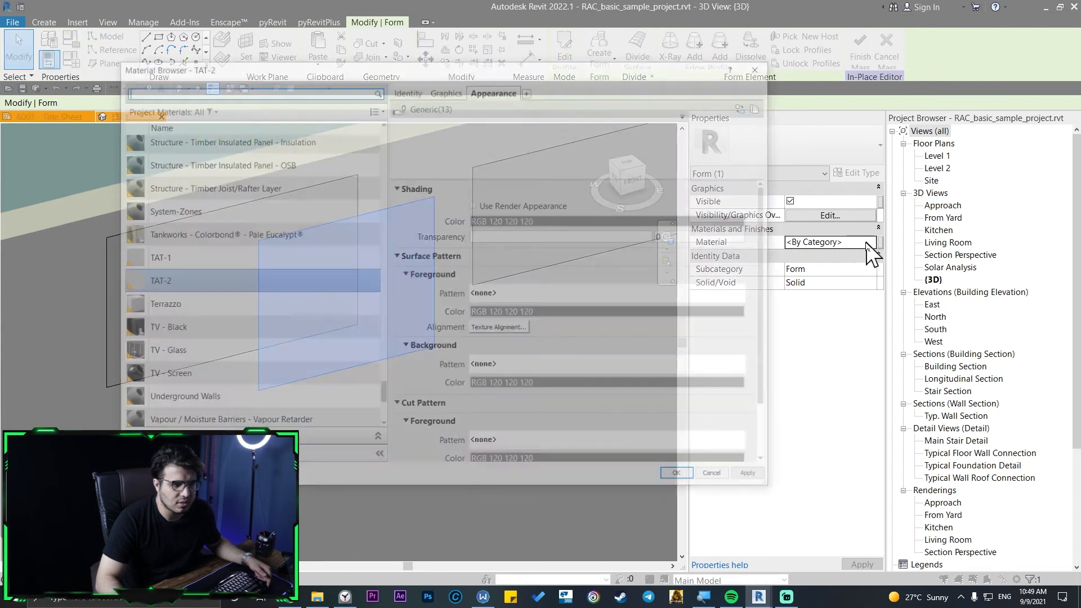
{"action": "left_click", "coordinate": [676, 473]}
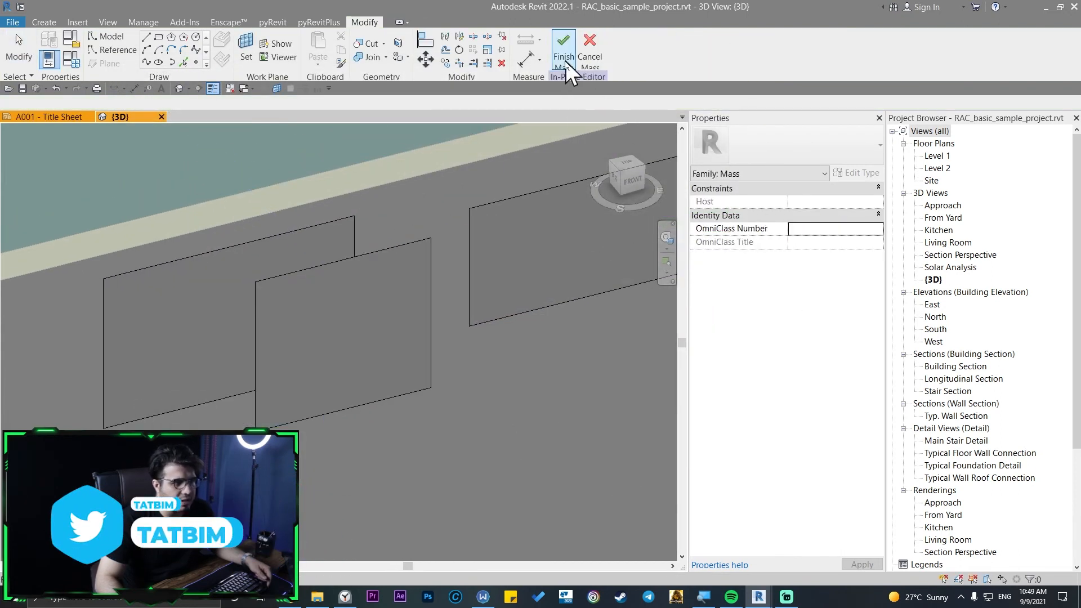
{"action": "left_click", "coordinate": [563, 52]}
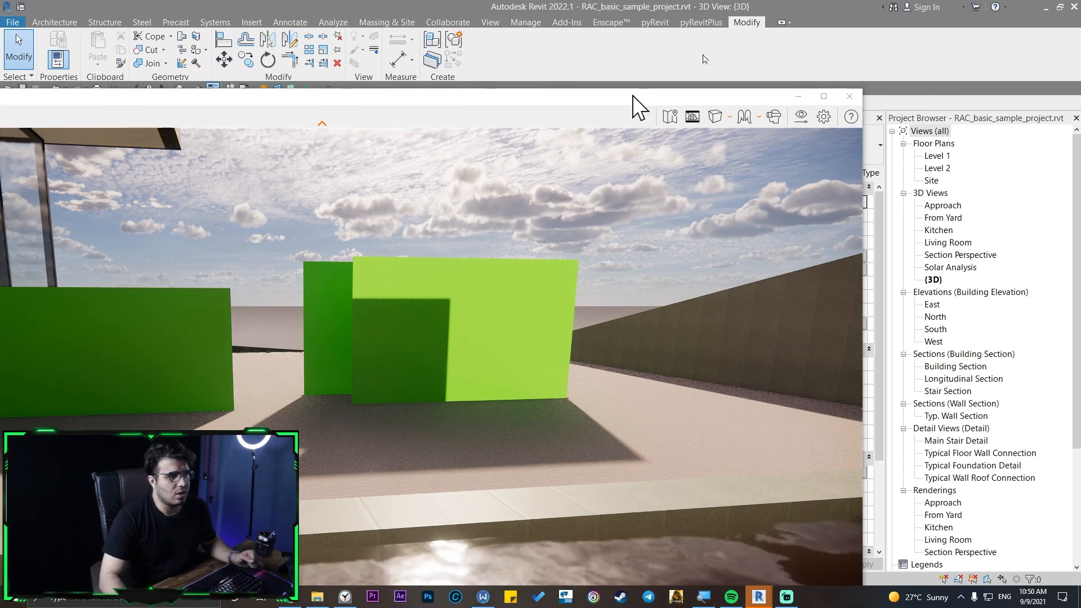
Maximize the Enscape window to view the three rendered green panels full screen.
{"action": "left_click", "coordinate": [822, 96]}
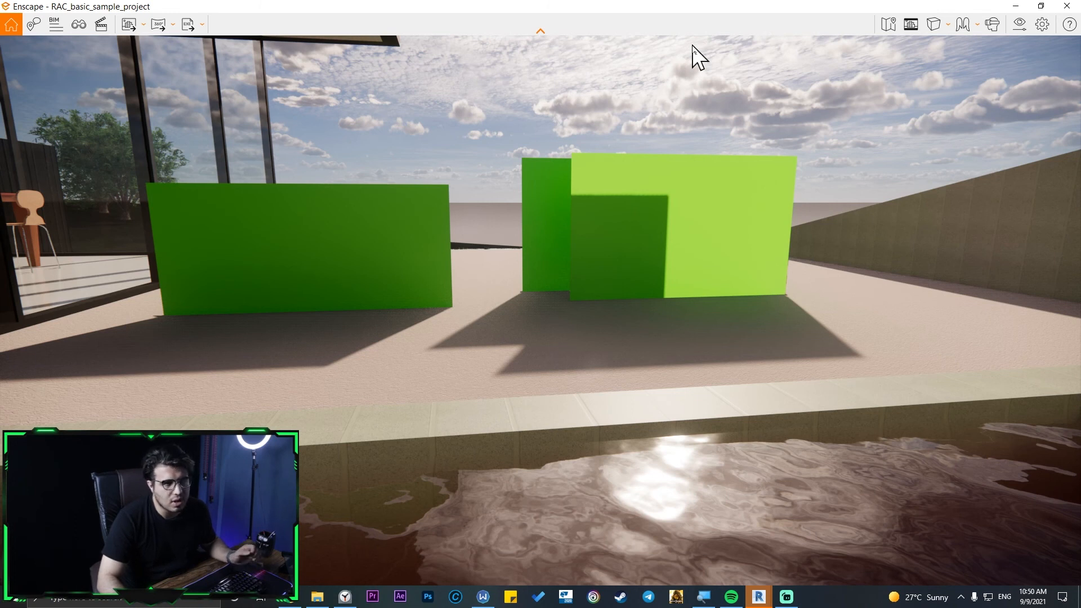
{"action": "mouse_move", "coordinate": [746, 43]}
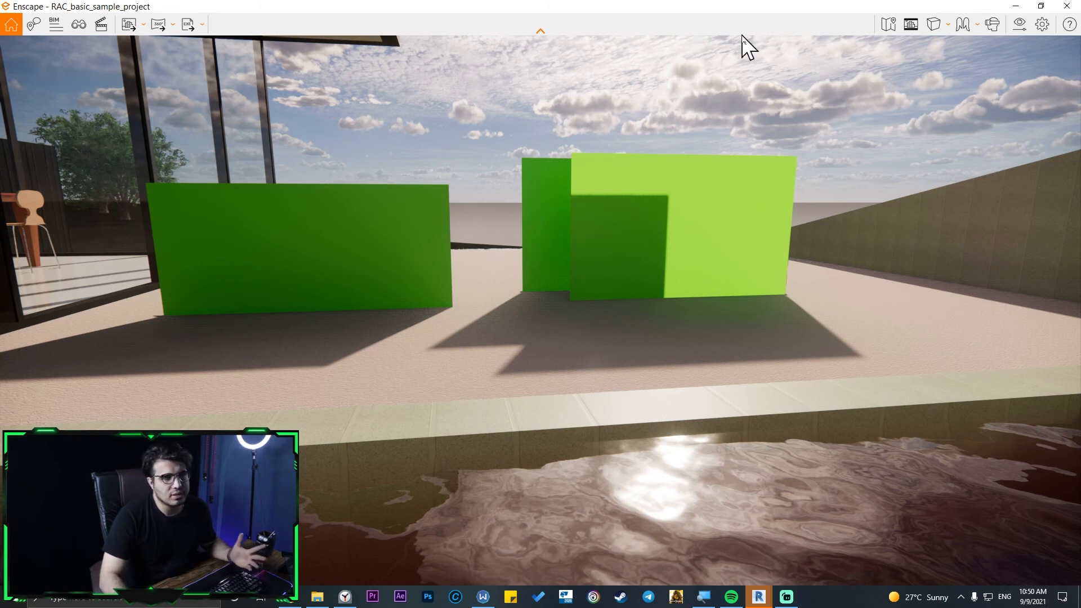